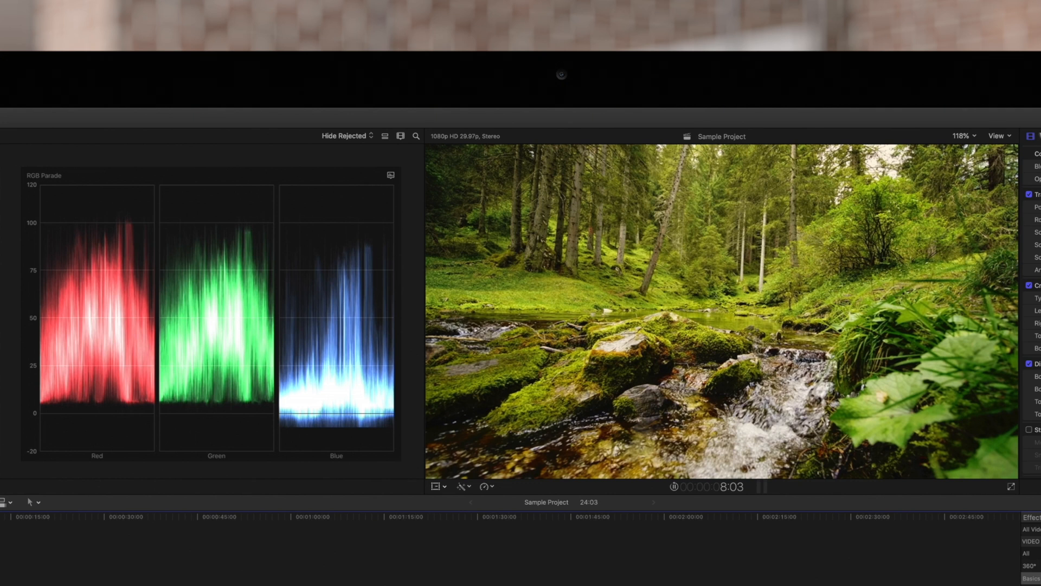
Apply Balance Color from the Enhancements pop-up to the selected Forest Stream clip
{"action": "left_click", "coordinate": [336, 319]}
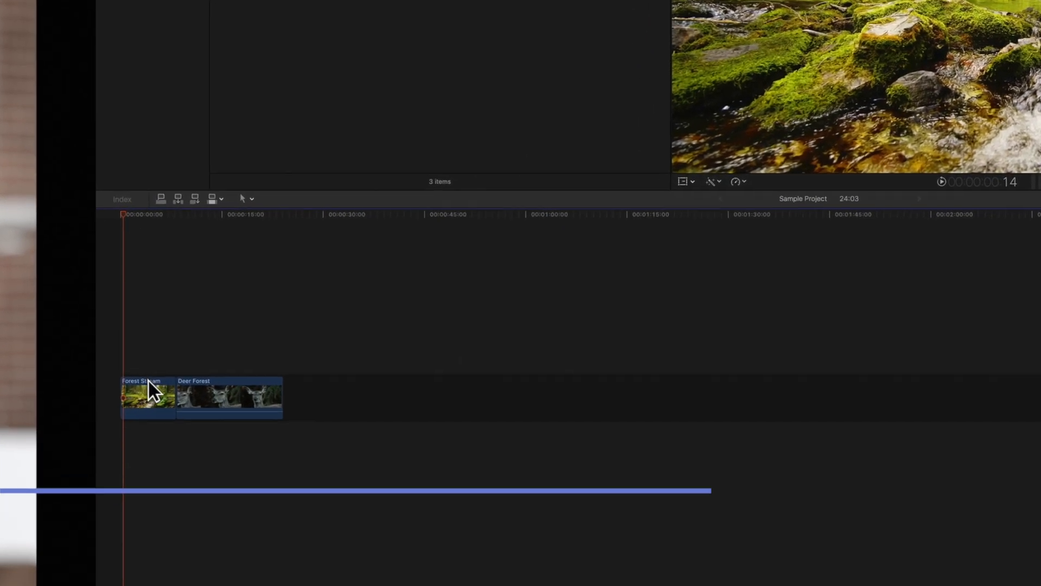
{"action": "left_click", "coordinate": [147, 397]}
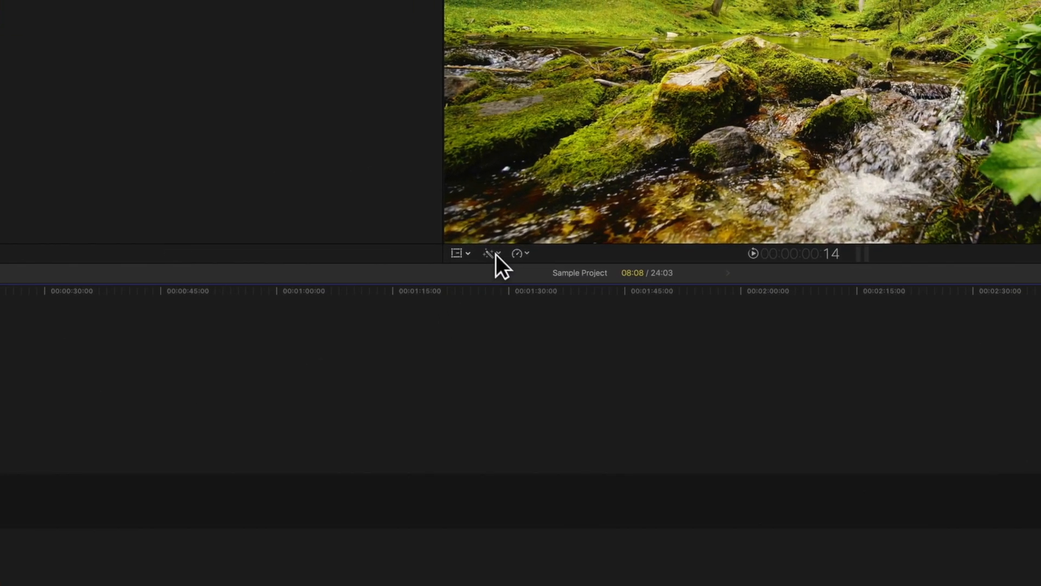
{"action": "left_click", "coordinate": [490, 253]}
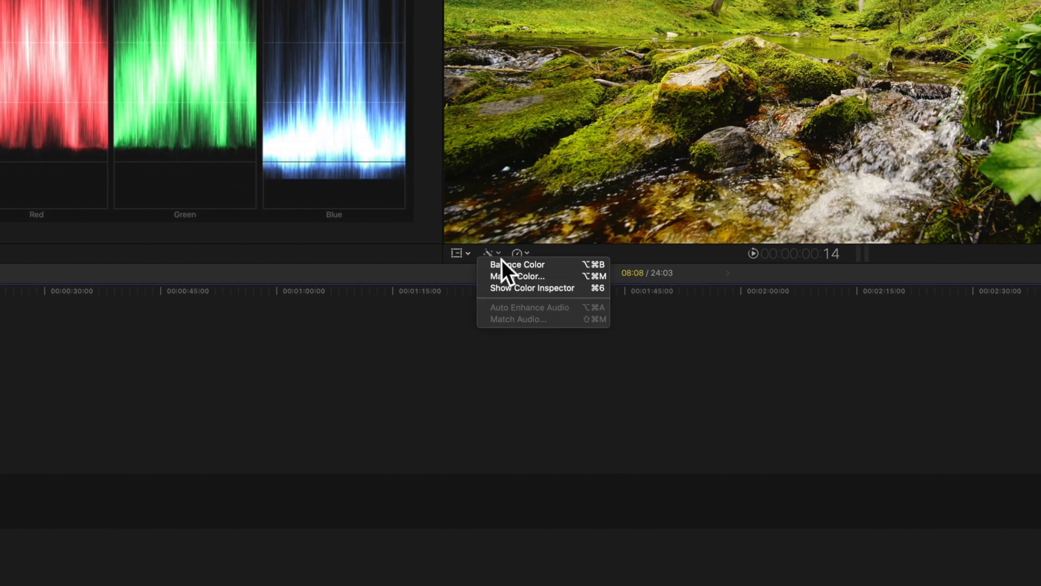
{"action": "mouse_move", "coordinate": [517, 264]}
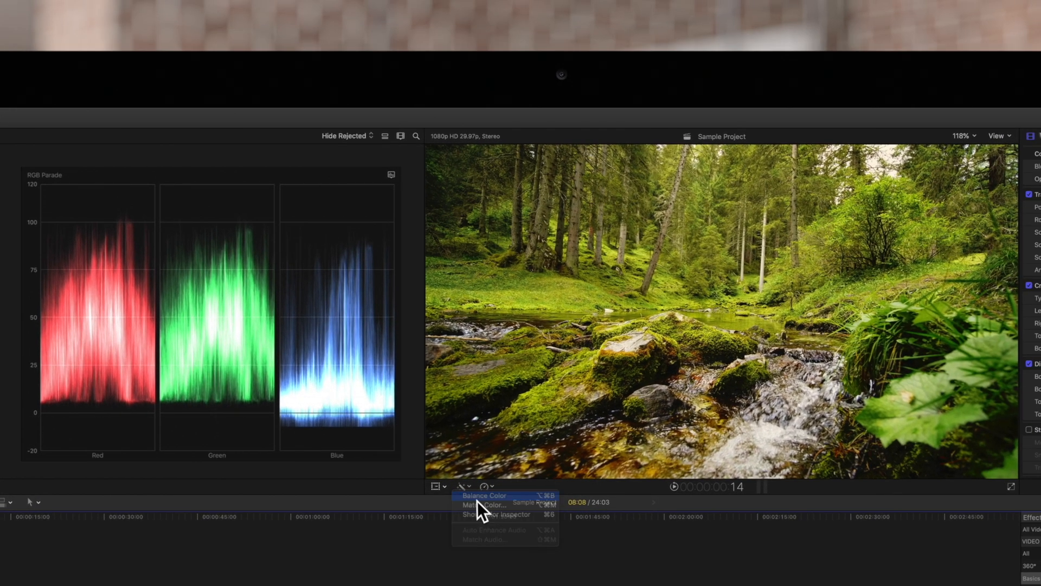
{"action": "left_click", "coordinate": [483, 495]}
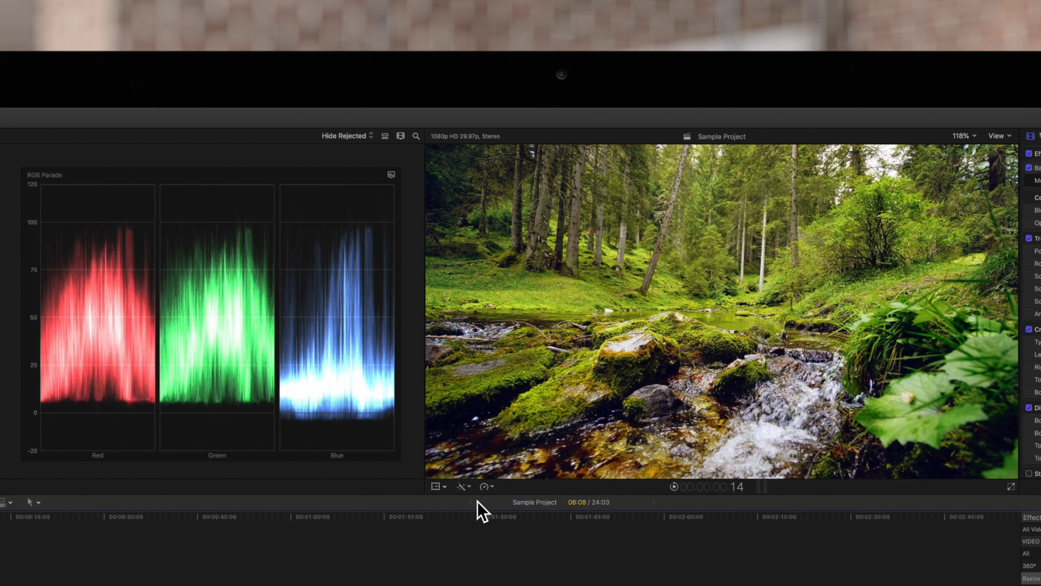
{"action": "mouse_move", "coordinate": [470, 501]}
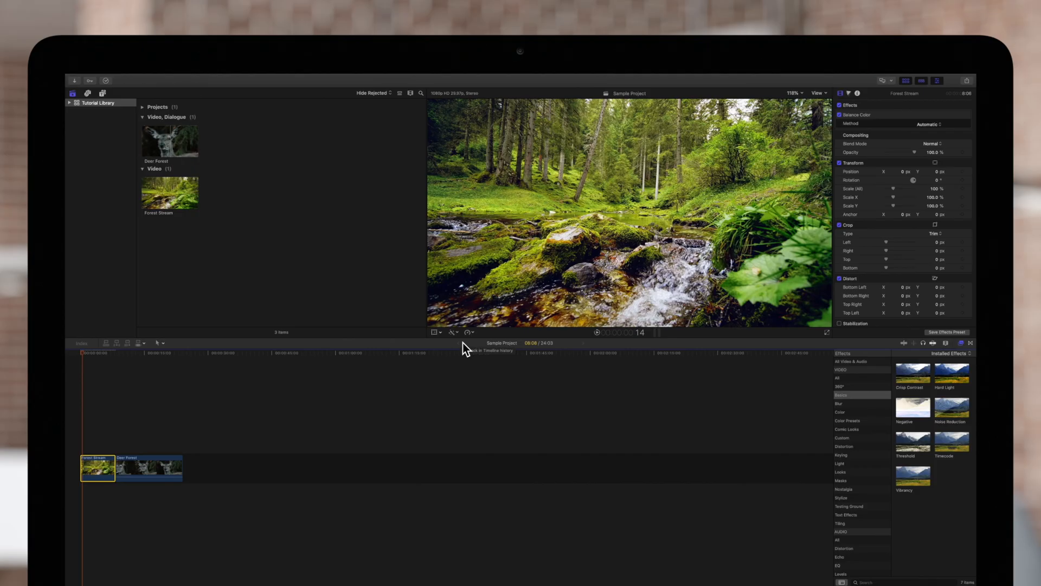
{"action": "mouse_move", "coordinate": [449, 356]}
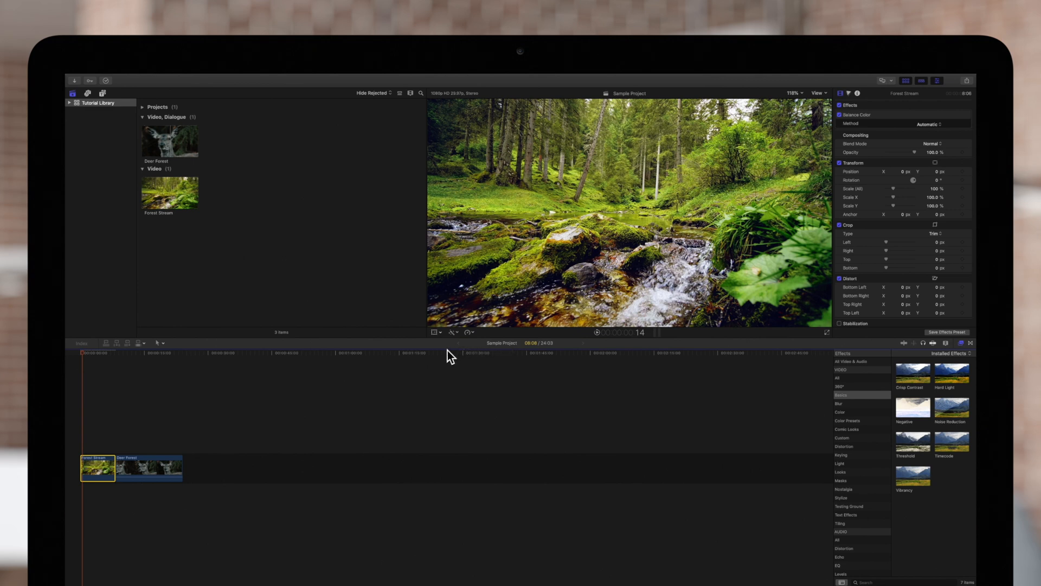
{"action": "mouse_move", "coordinate": [89, 362]}
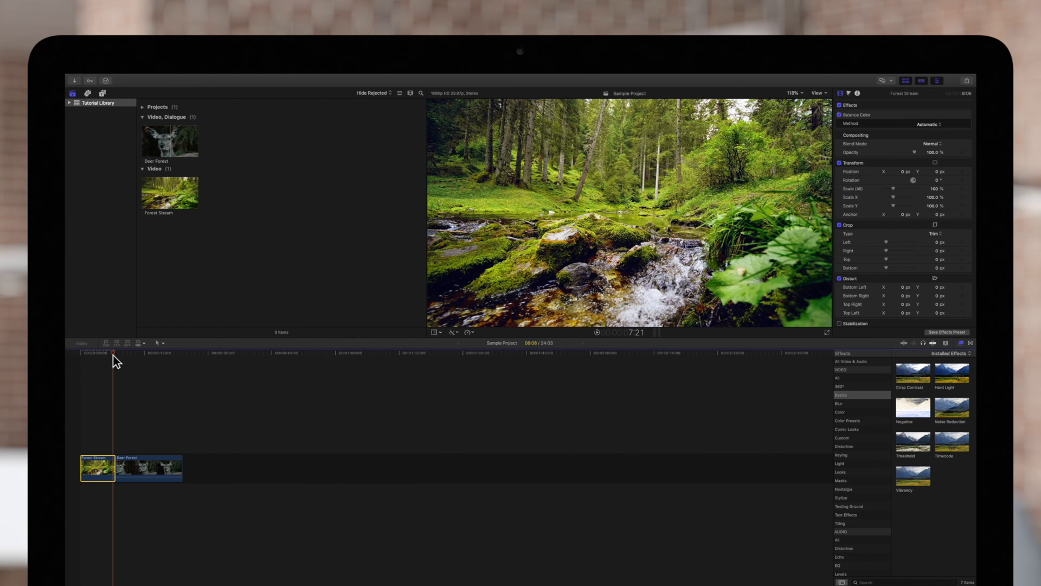
{"action": "left_click", "coordinate": [128, 352]}
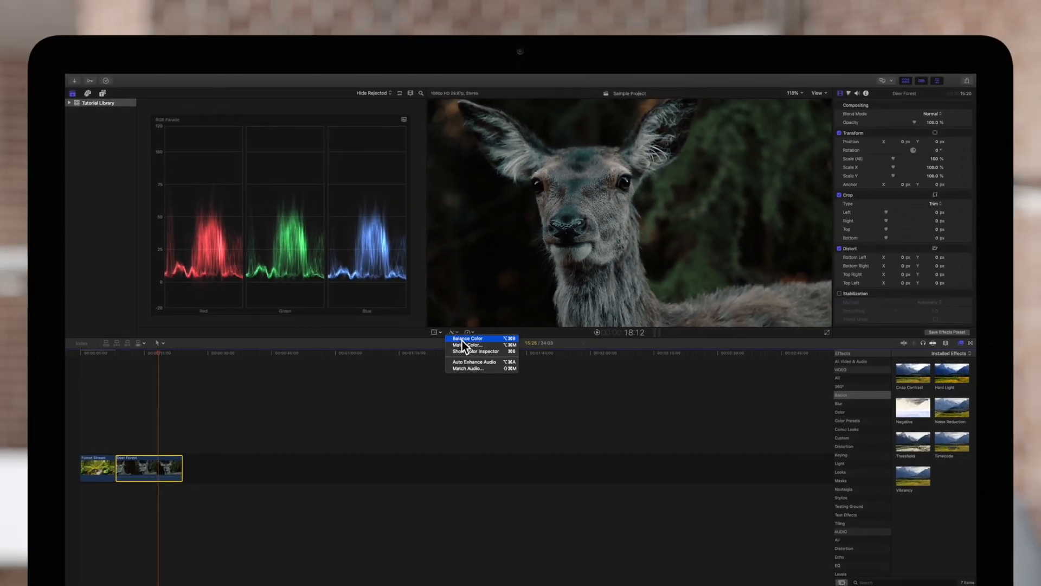
Apply Balance Color to the Deer Forest clip
{"action": "left_click", "coordinate": [467, 337]}
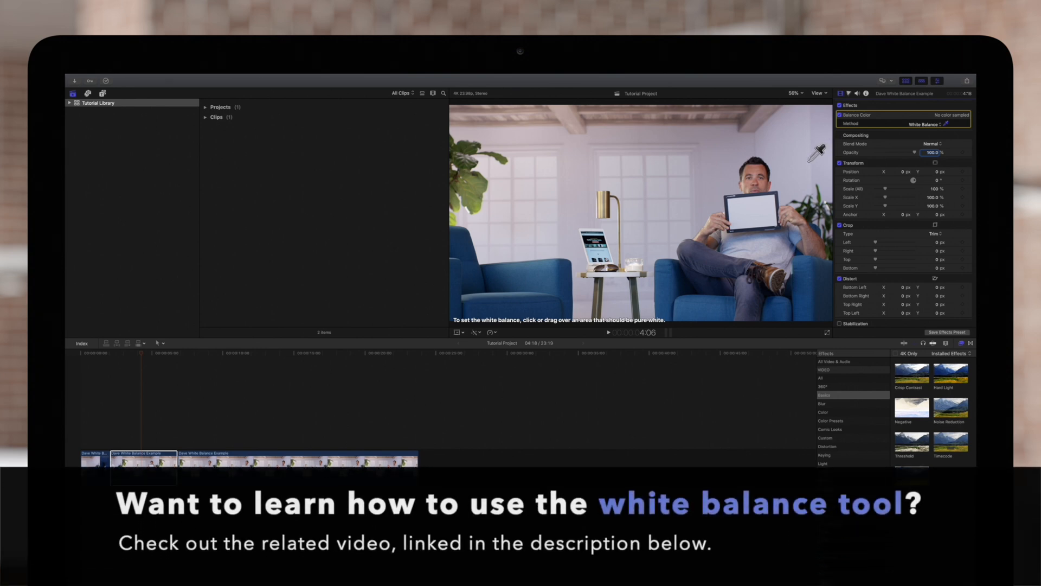
{"action": "mouse_move", "coordinate": [754, 196]}
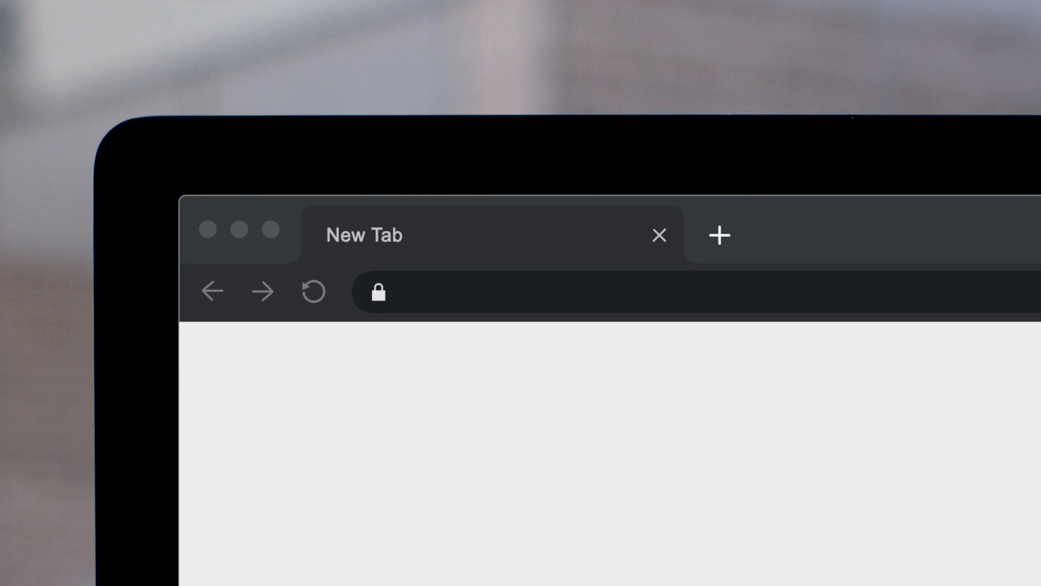
Visit pixelfilmstudios.com and scroll through the Featured Final Cut Pro X Plugins
{"action": "type", "text": "pixelfilmstudios.com"}
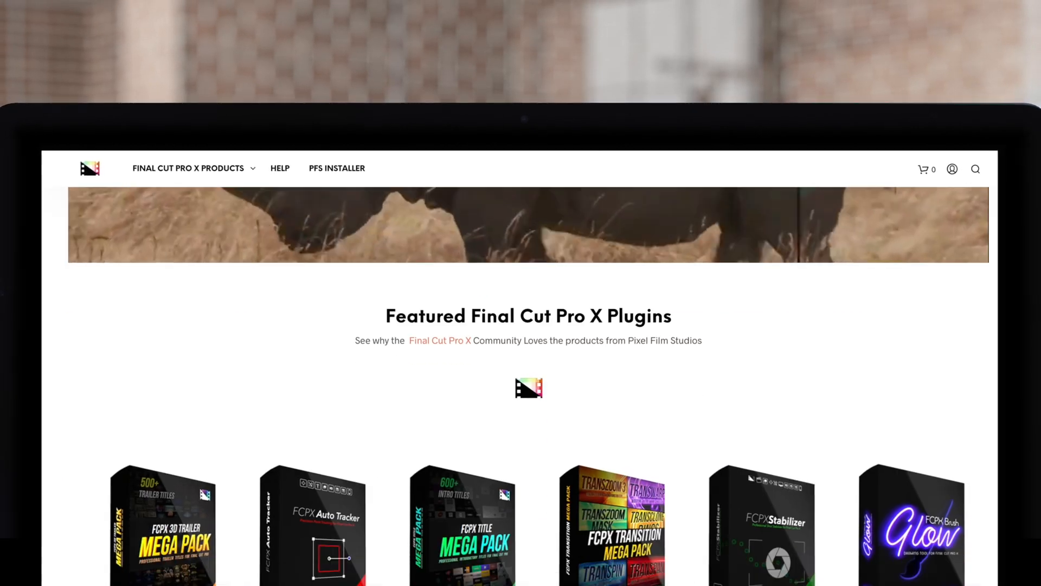
{"action": "scroll", "scroll_direction": "down", "scroll_amount": 3}
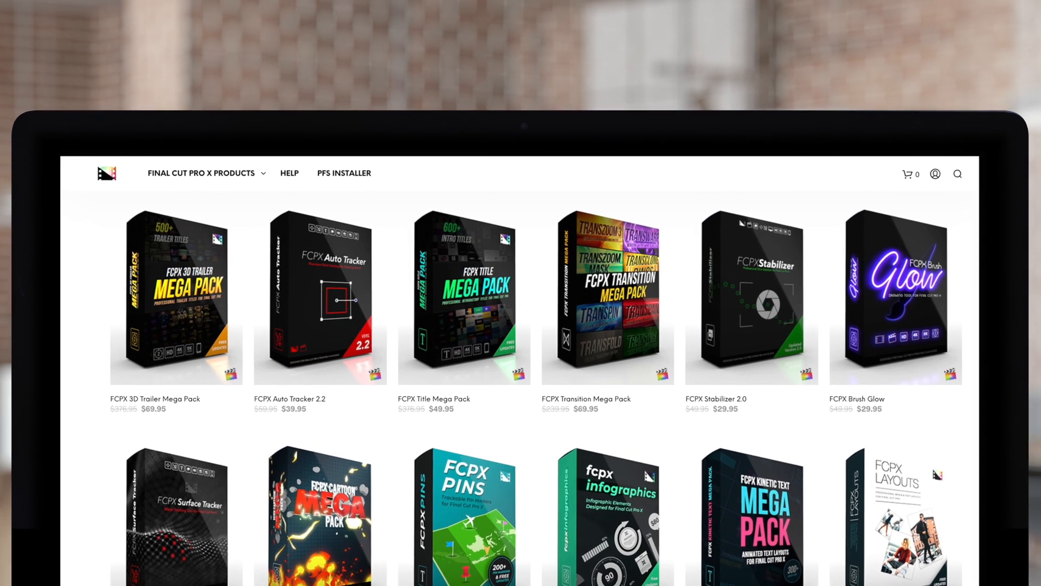
{"action": "scroll", "scroll_direction": "down", "scroll_amount": 3}
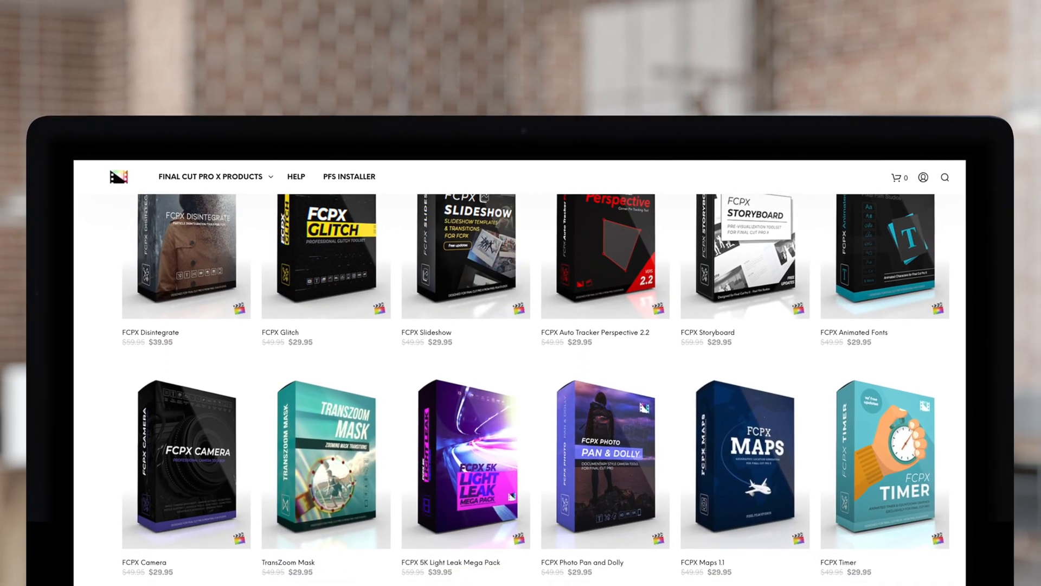